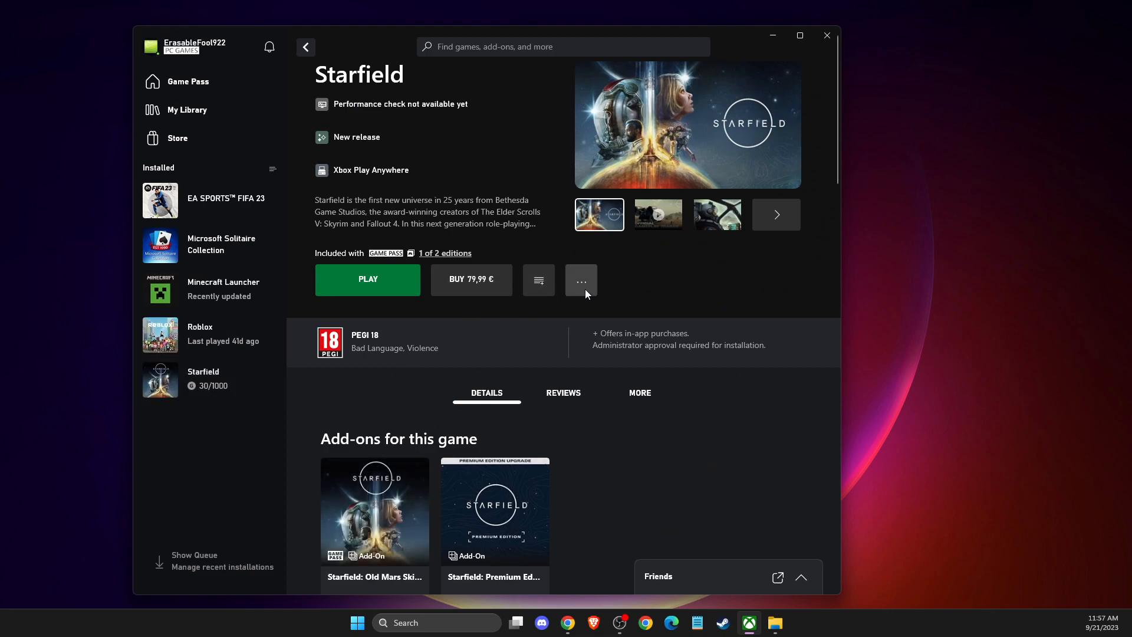
Scroll the Starfield store page down to the Supported Languages table showing French (France) support
scroll("down", 3)
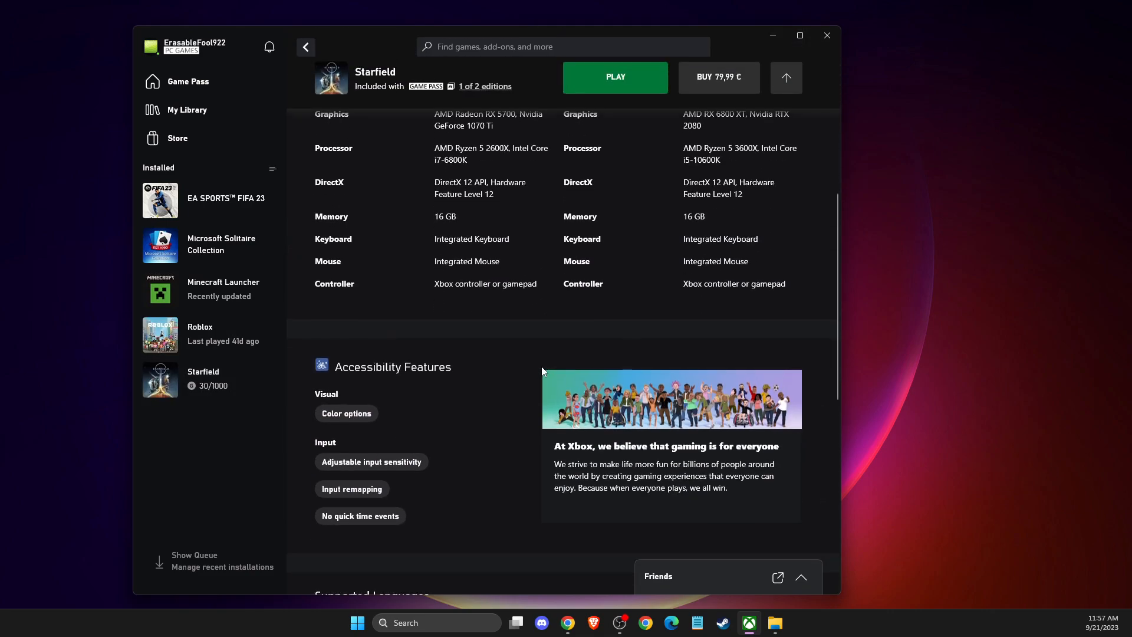
scroll("down", 3)
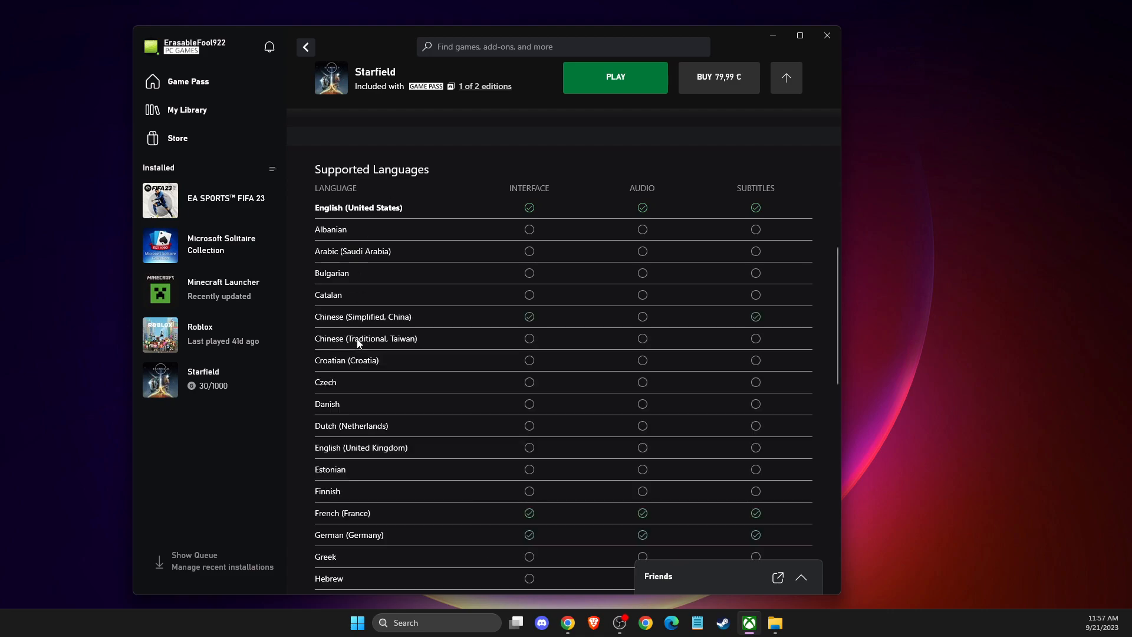
mouse_move(611, 214)
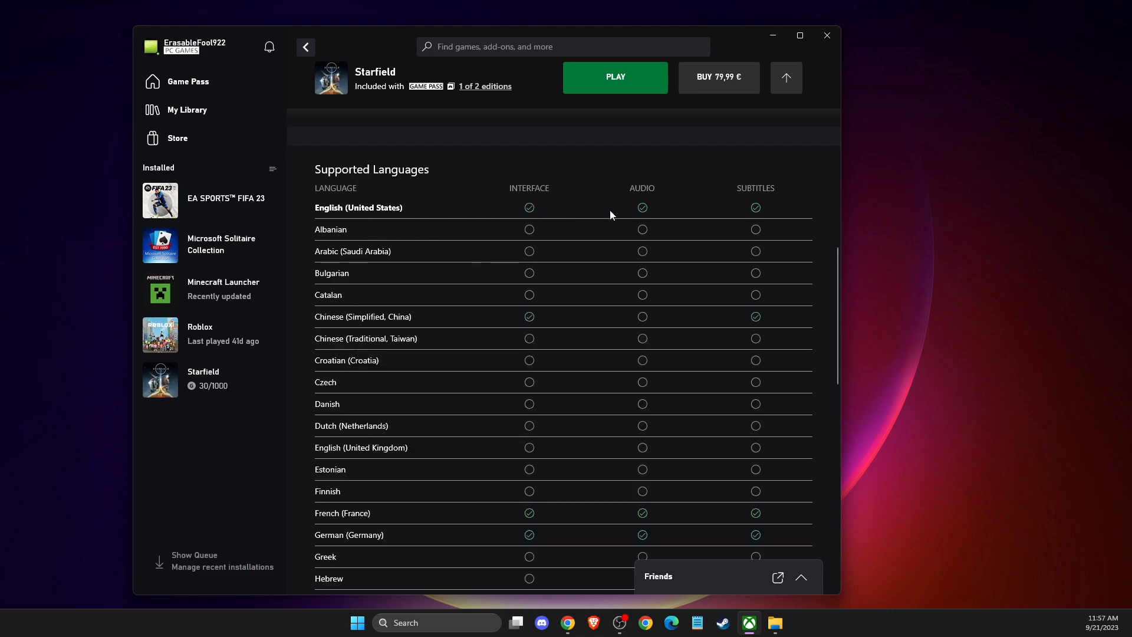
scroll("down", 3)
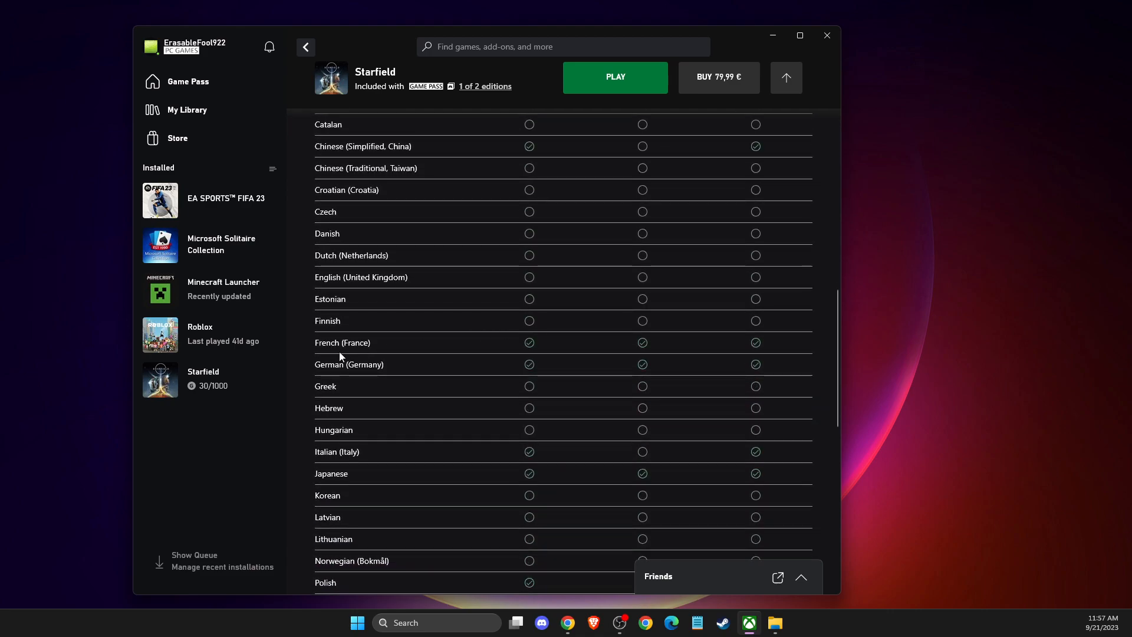
mouse_move(378, 458)
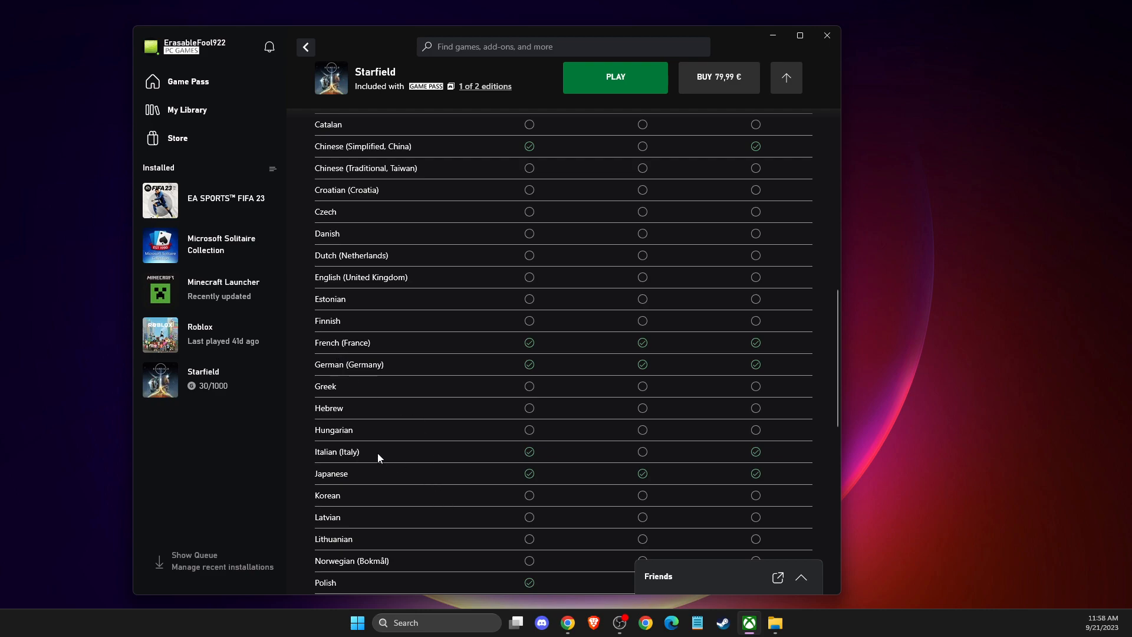
scroll("down", 3)
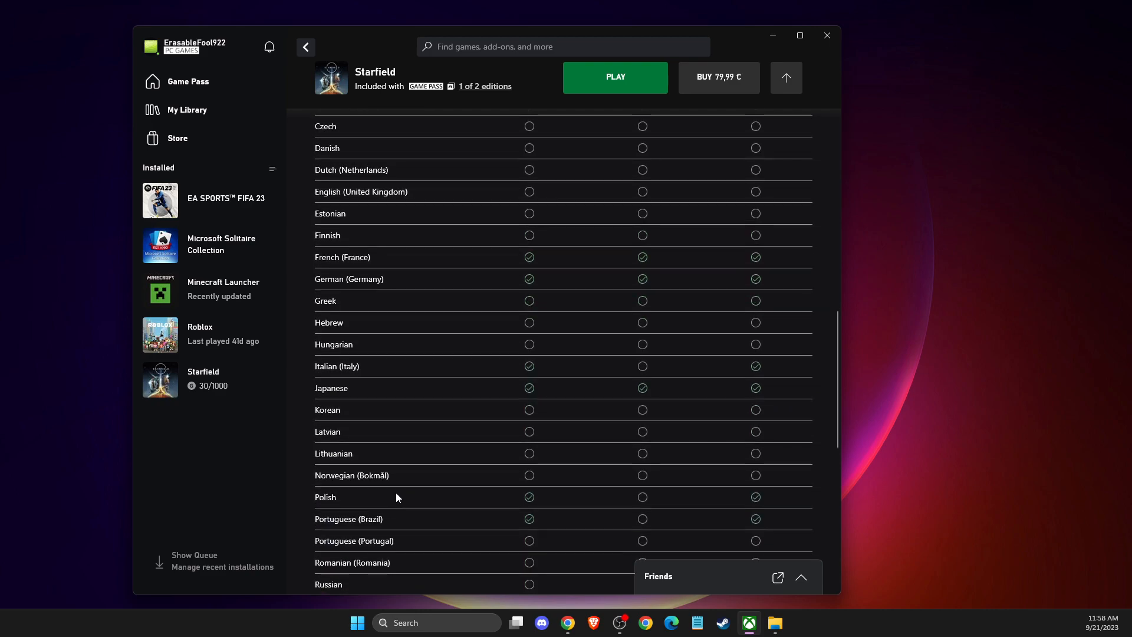
scroll("down", 3)
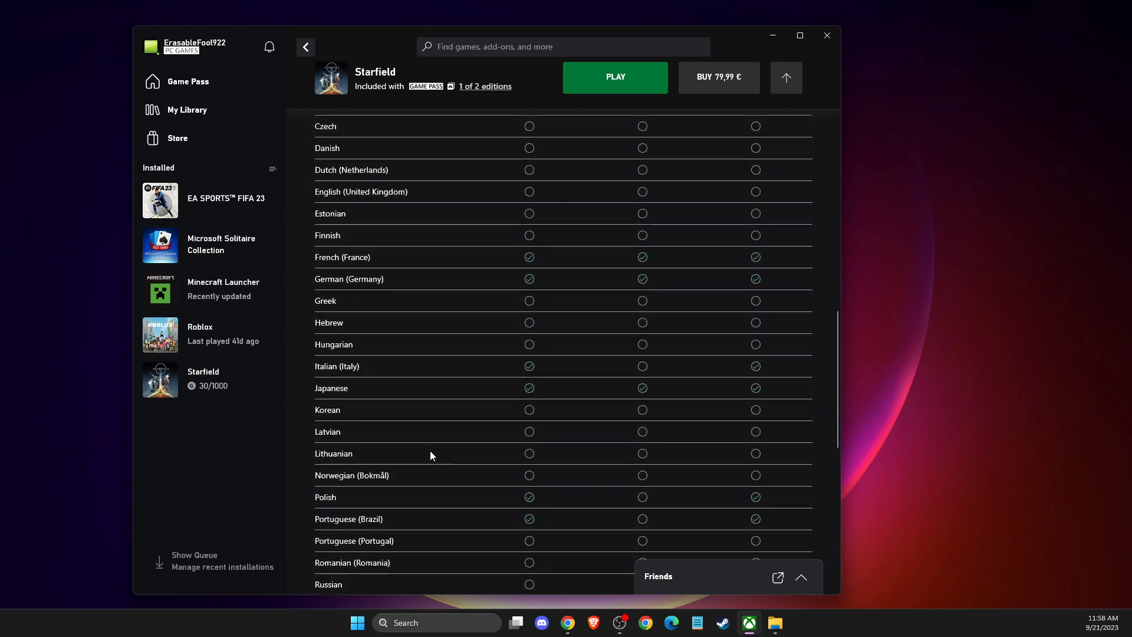
scroll("up", 3)
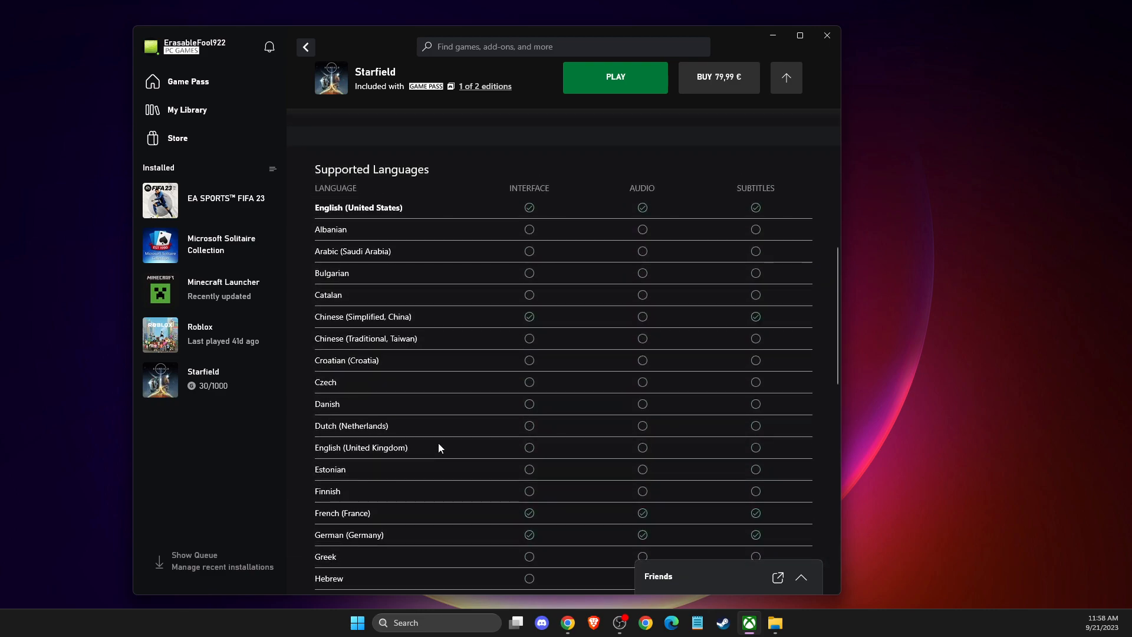
scroll("down", 3)
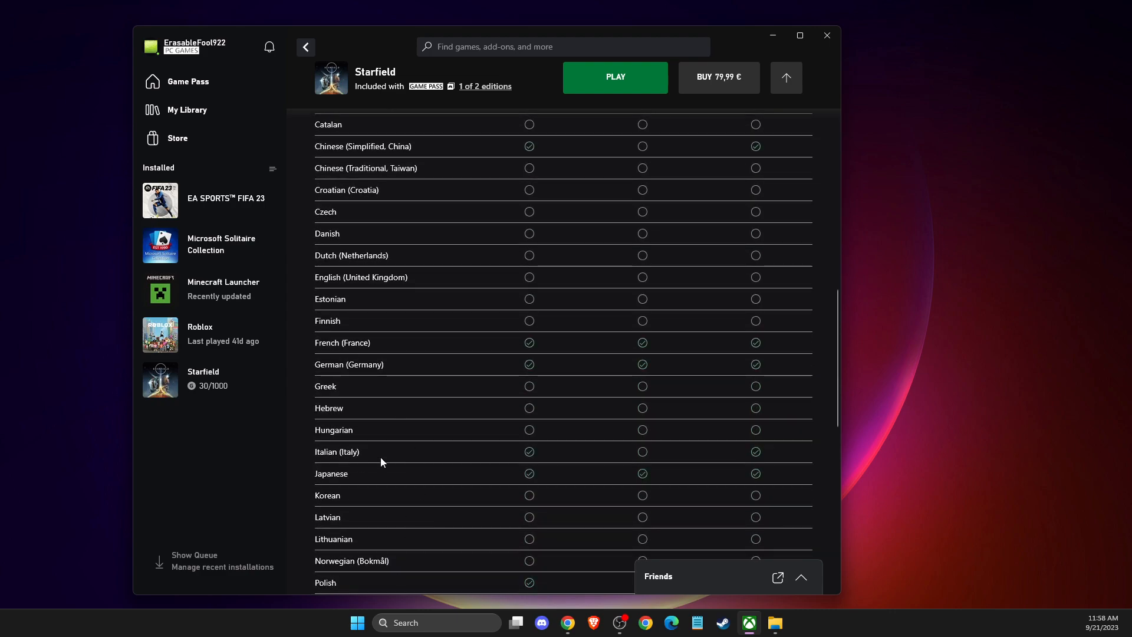
mouse_move(241, 473)
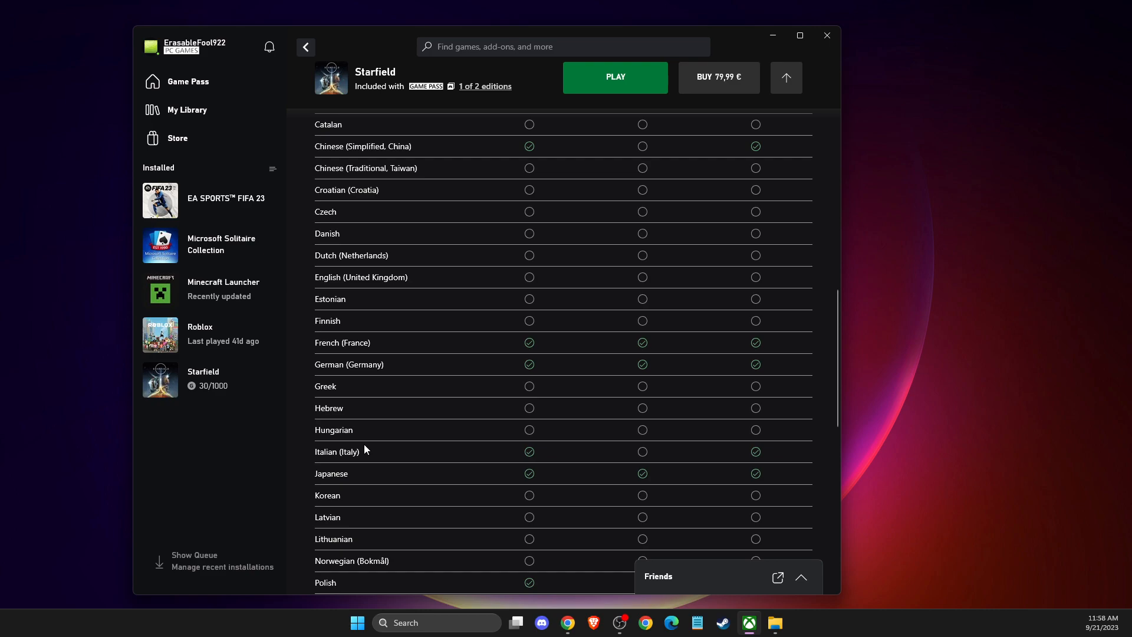
mouse_move(786, 53)
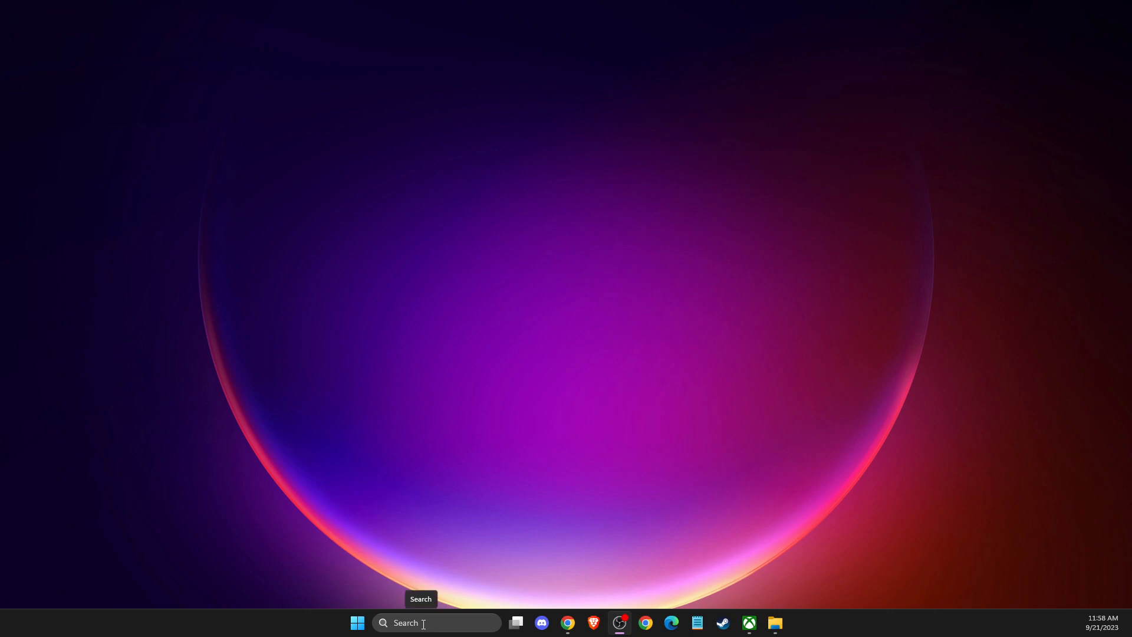
Reach the Language & region page in Settings via Time & language
left_click(787, 623)
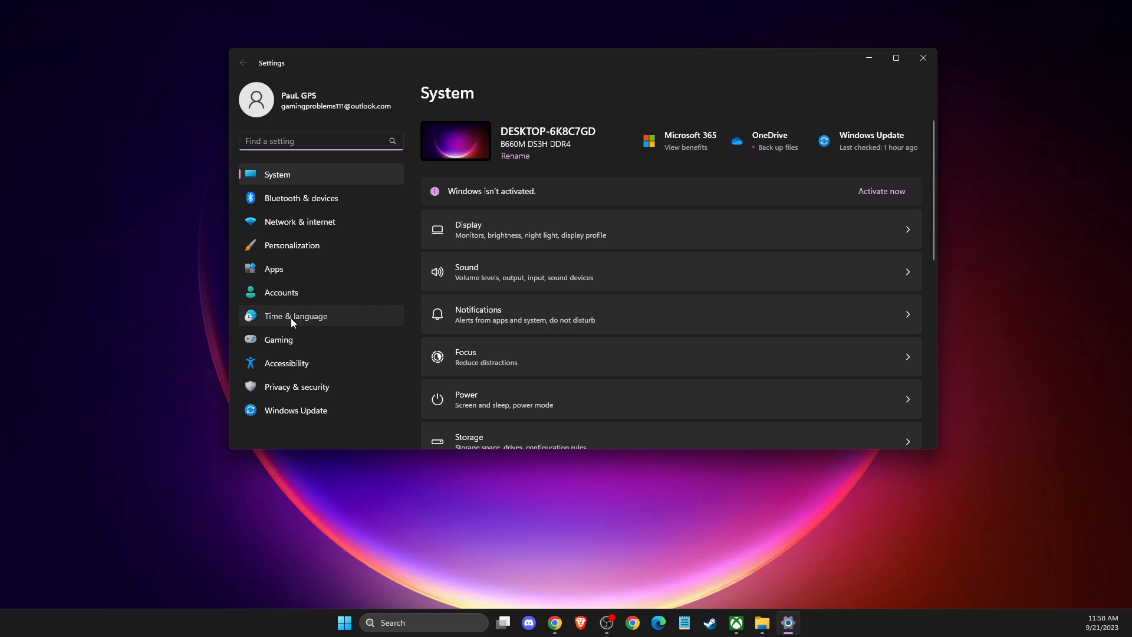
left_click(295, 316)
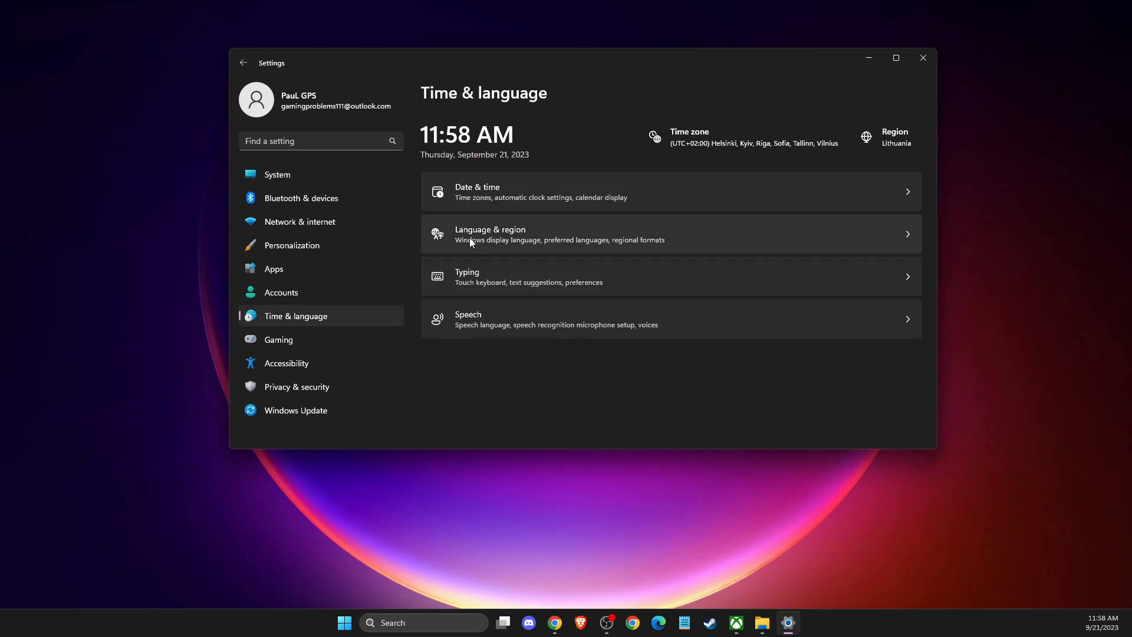
left_click(489, 234)
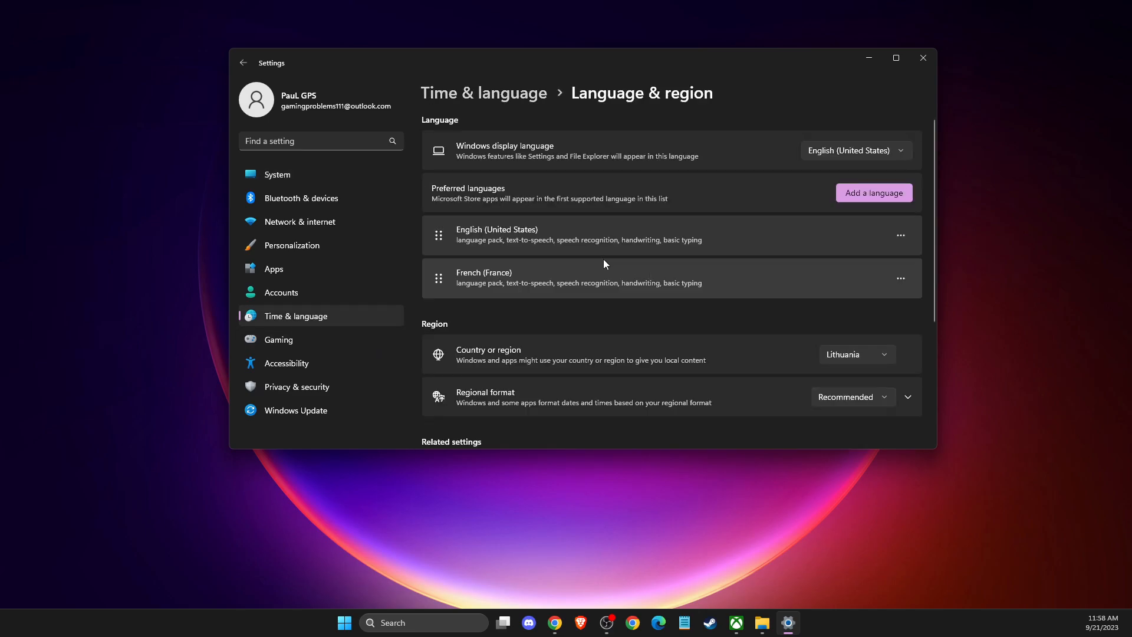
mouse_move(491, 233)
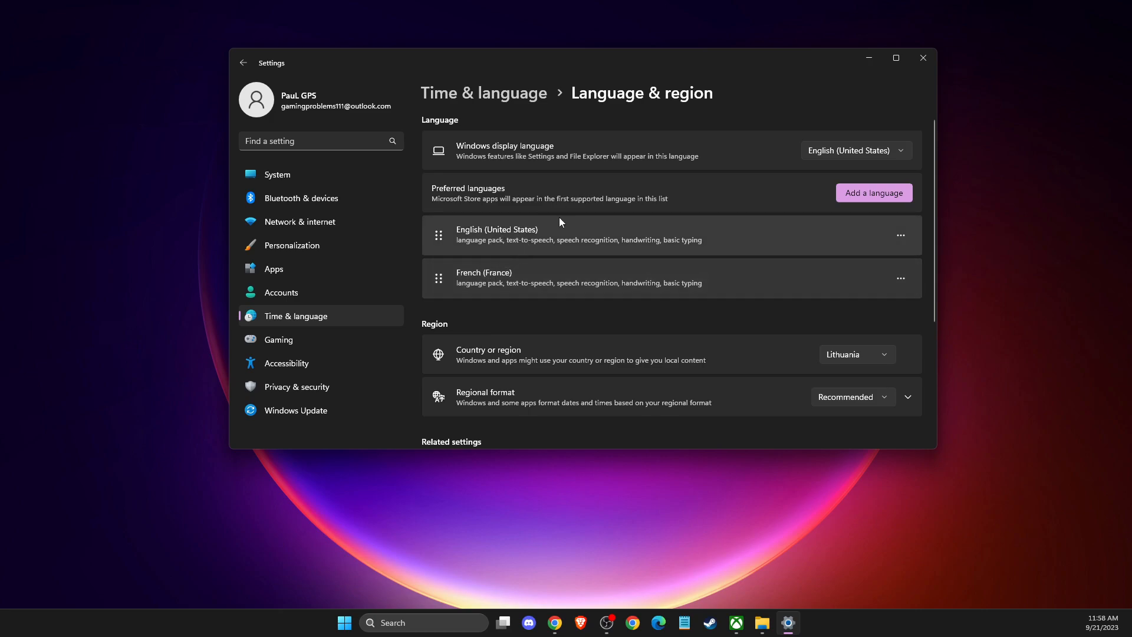
mouse_move(466, 197)
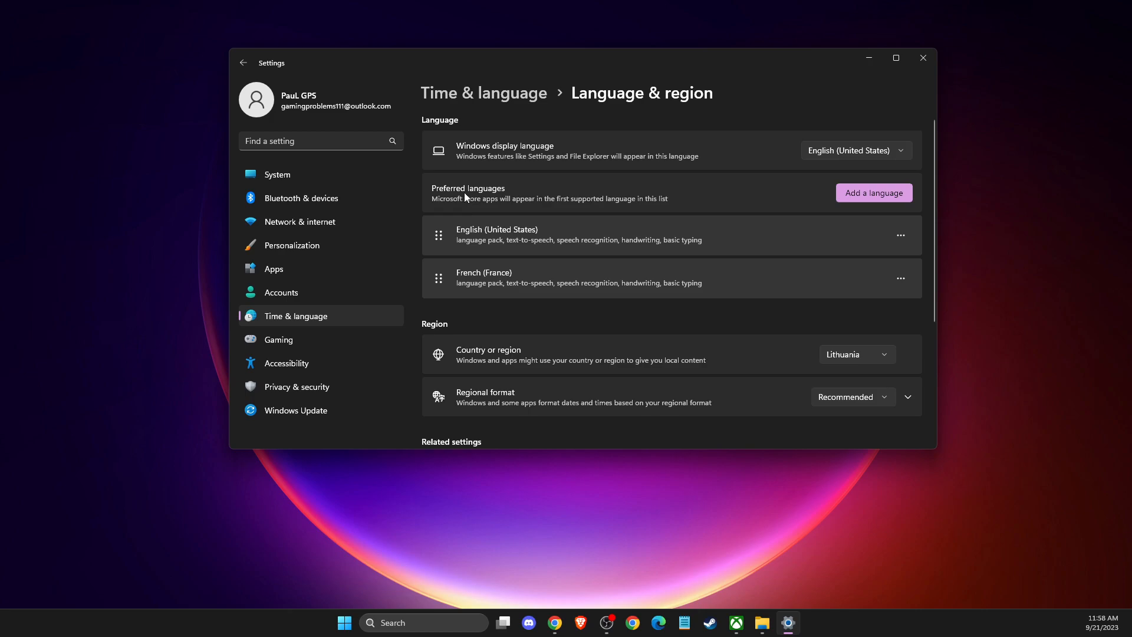
Search 'span' in Add a language, choose Español (Chile) and run its install
left_click(873, 192)
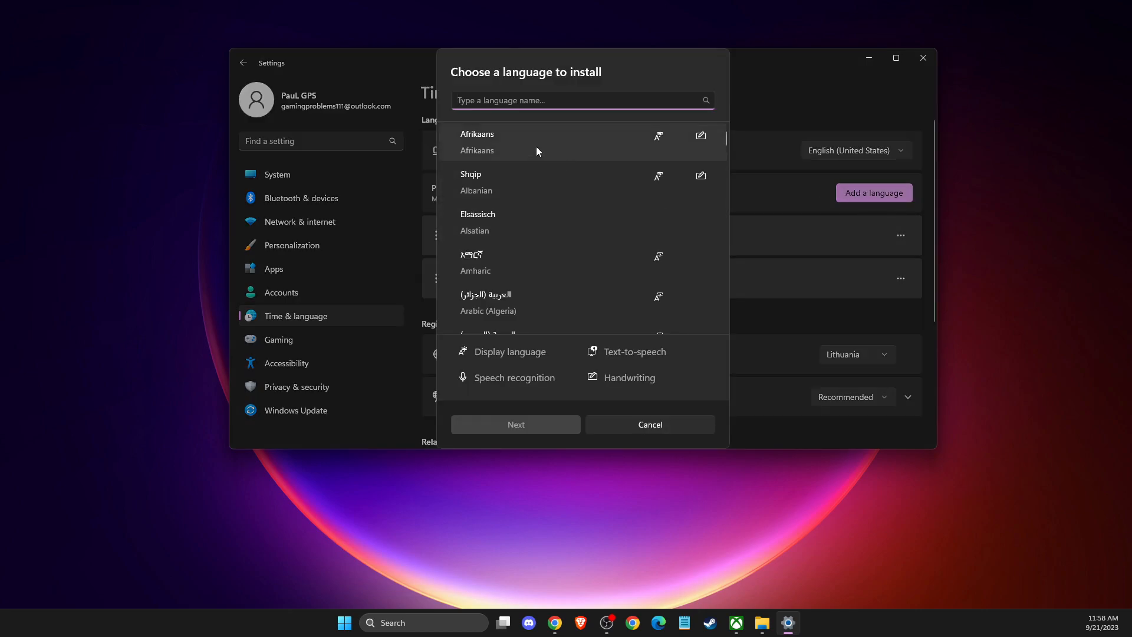
type("s")
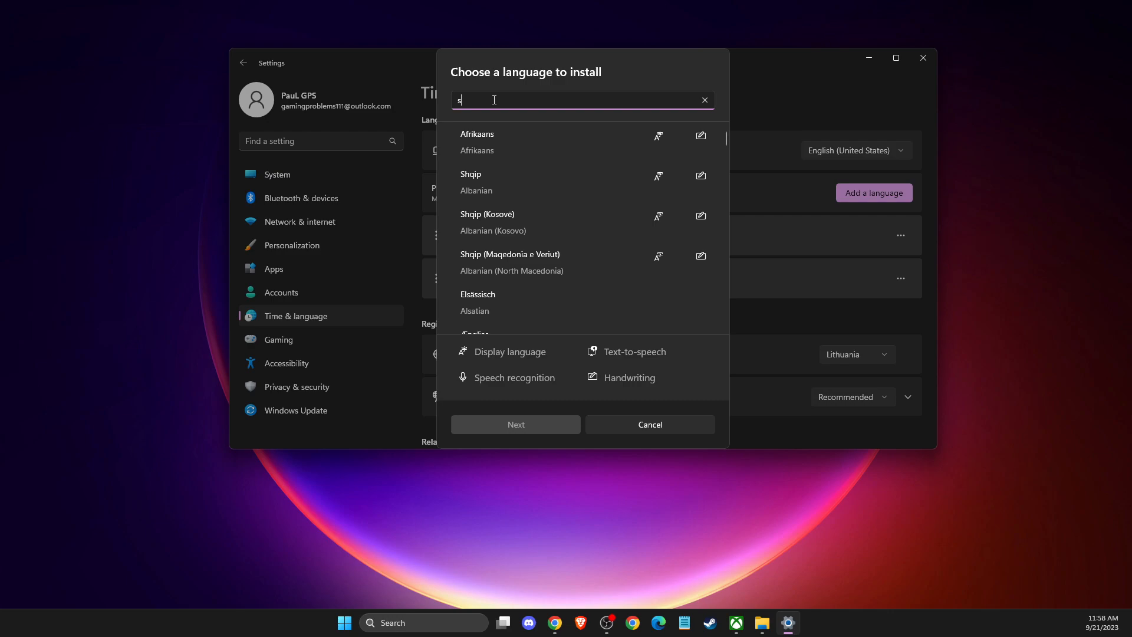
type("pan")
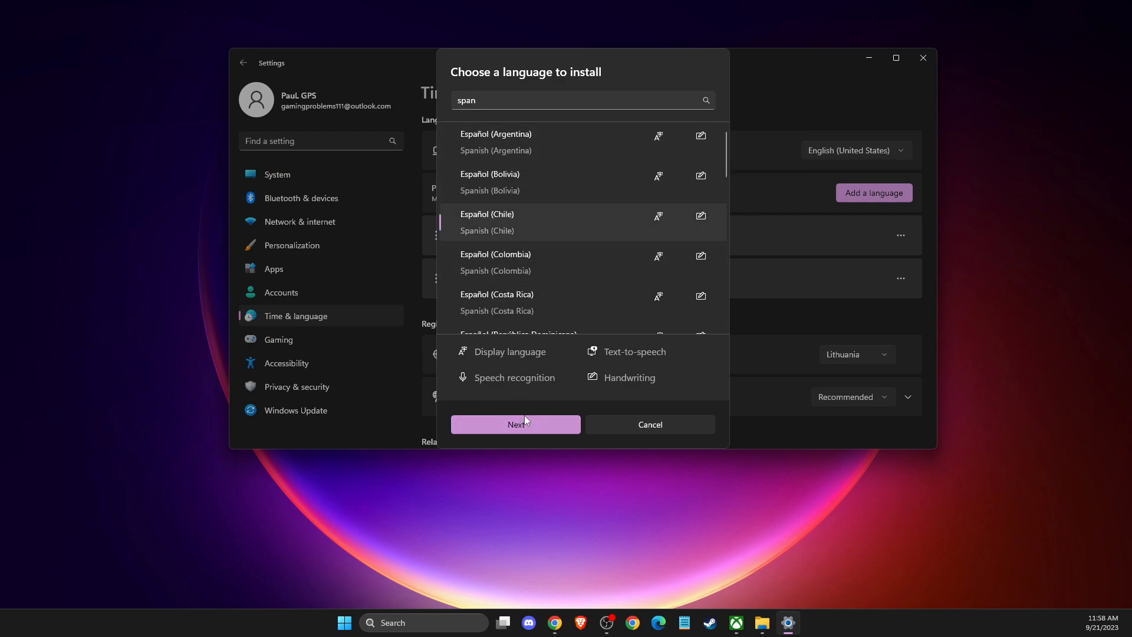
left_click(515, 424)
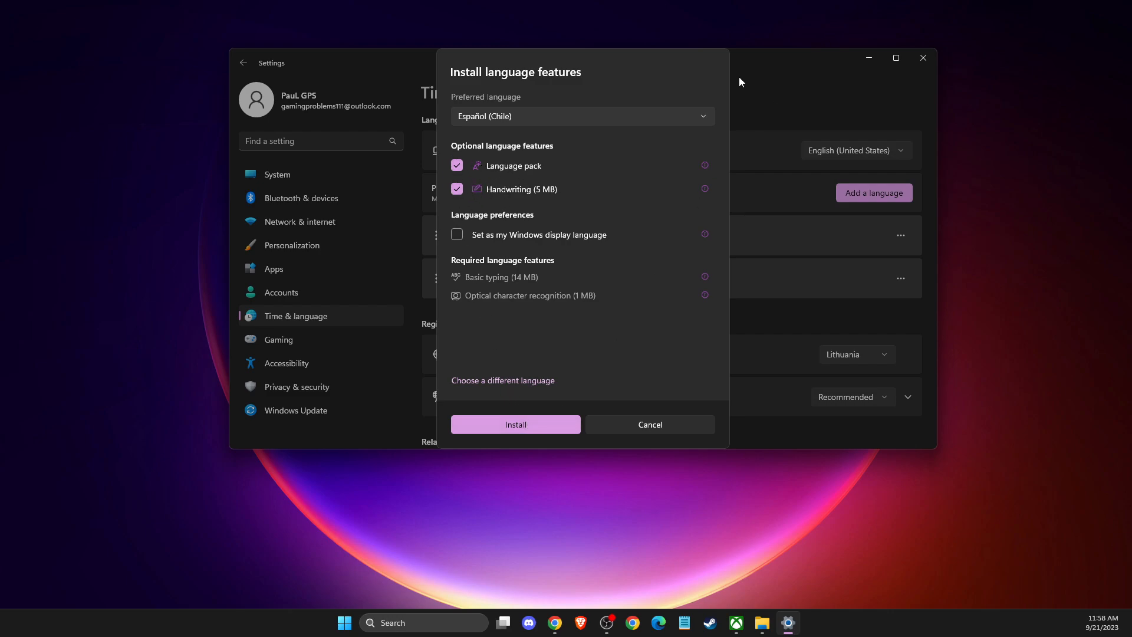
left_click(648, 424)
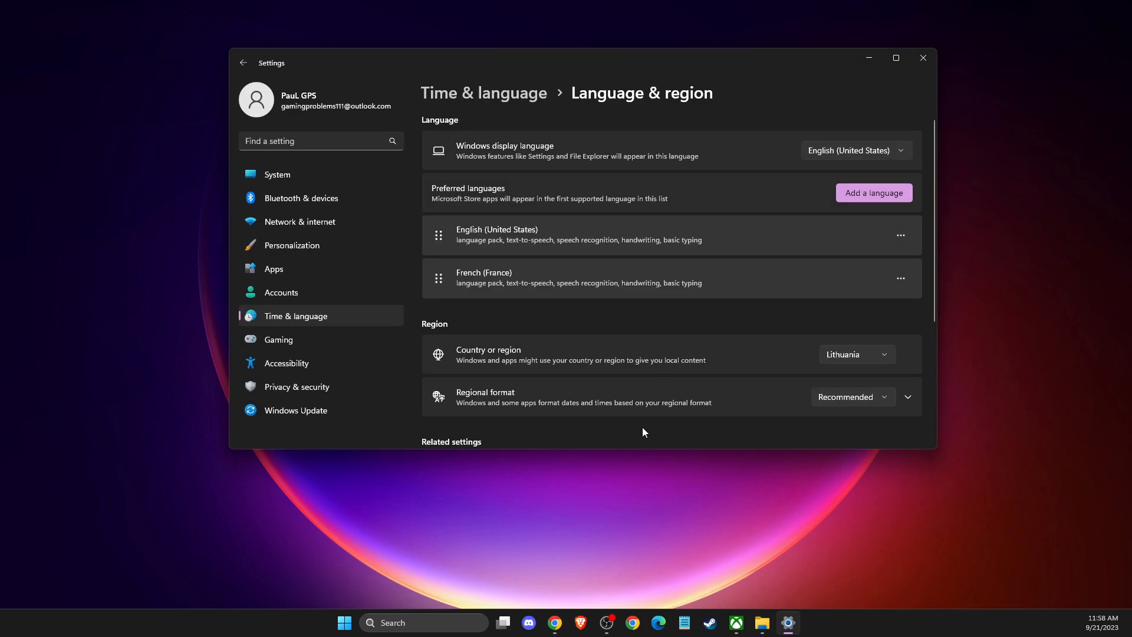
mouse_move(511, 258)
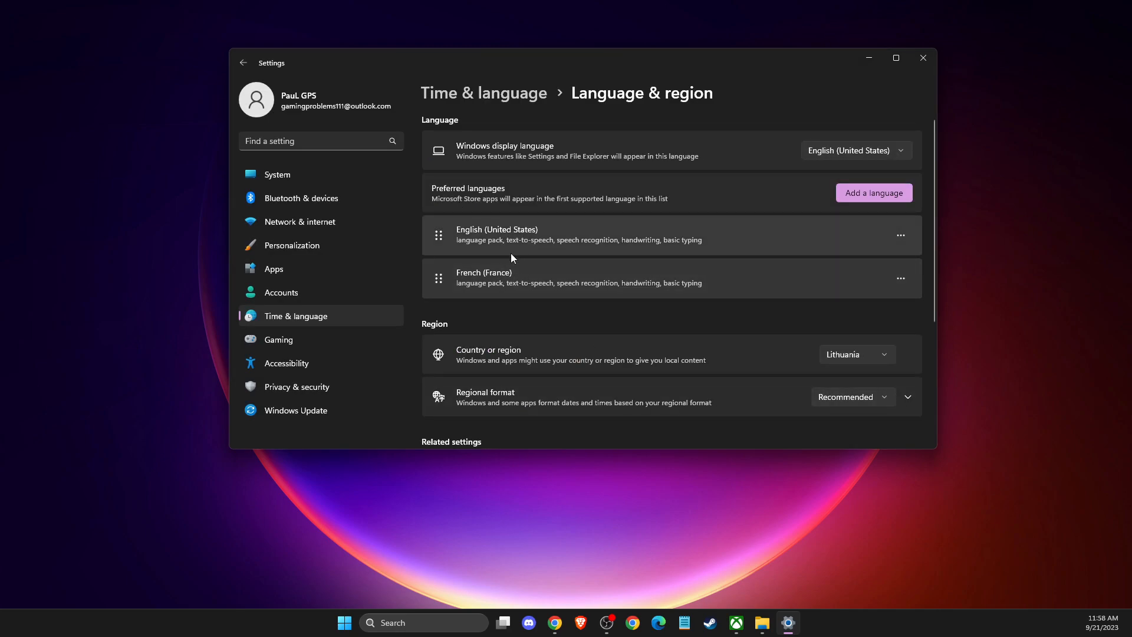
mouse_move(472, 272)
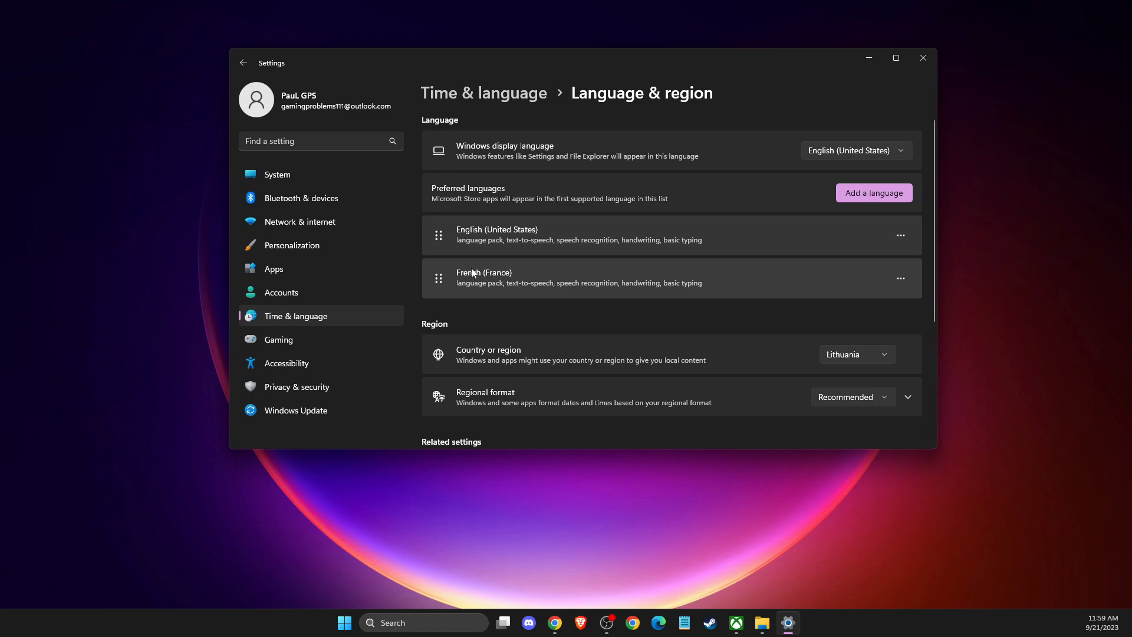
mouse_move(486, 159)
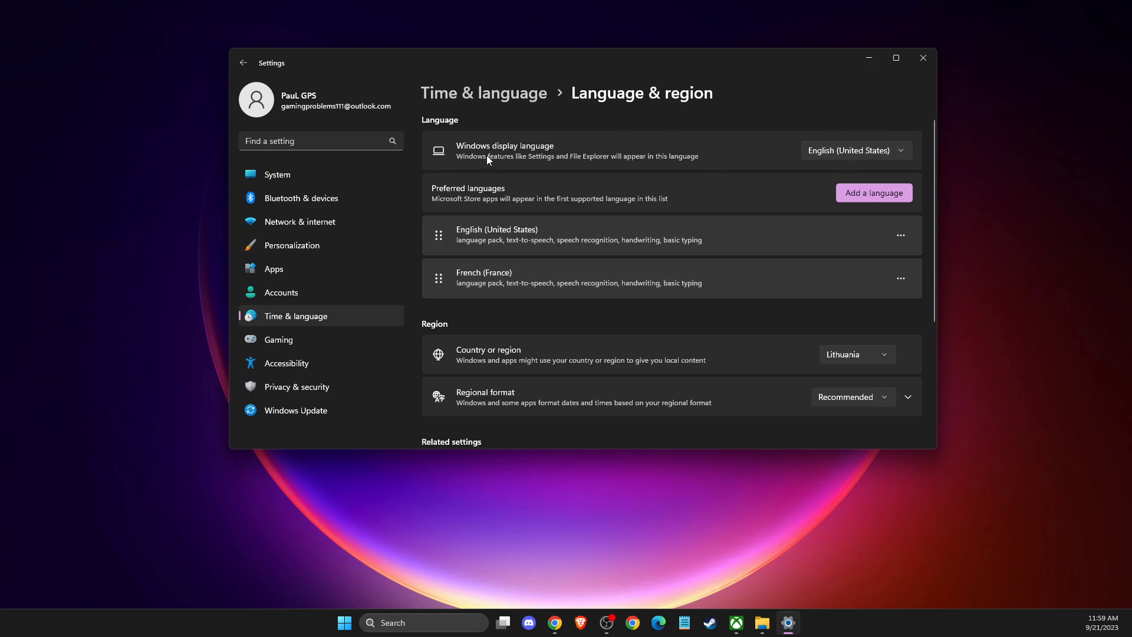
Make Français (France) the Windows display language, then return to the Xbox app
left_click(856, 150)
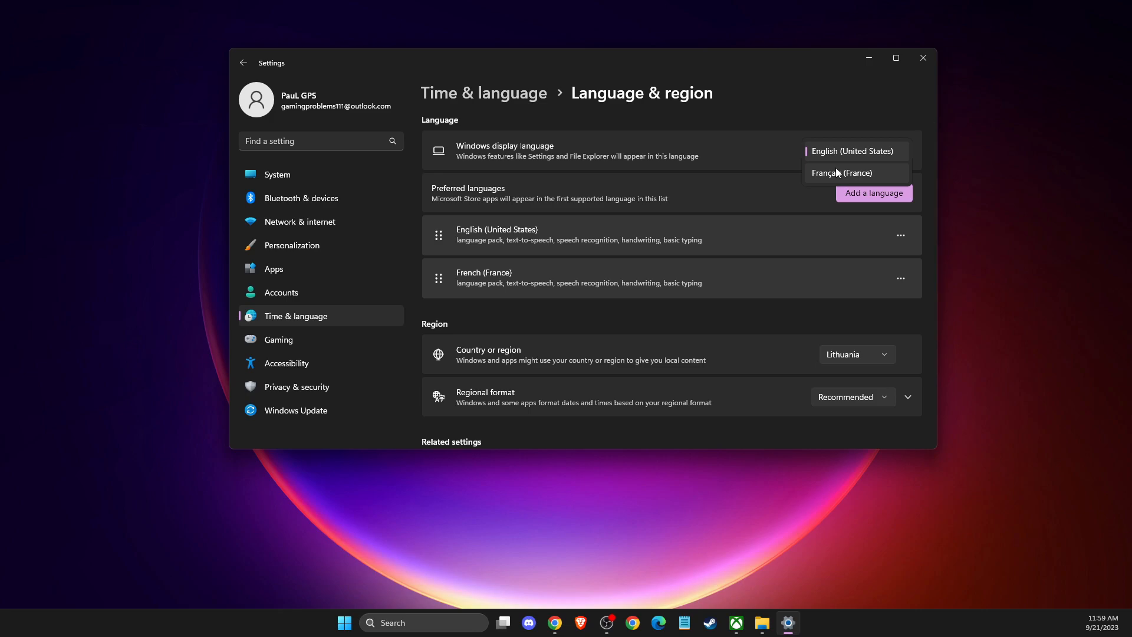
left_click(842, 172)
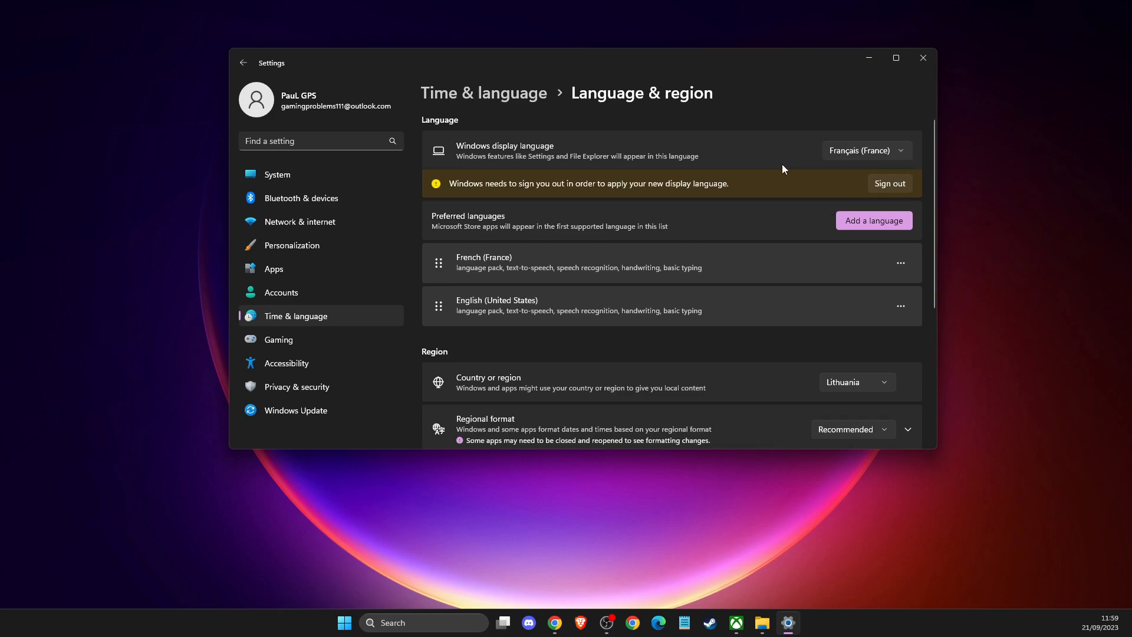
mouse_move(662, 181)
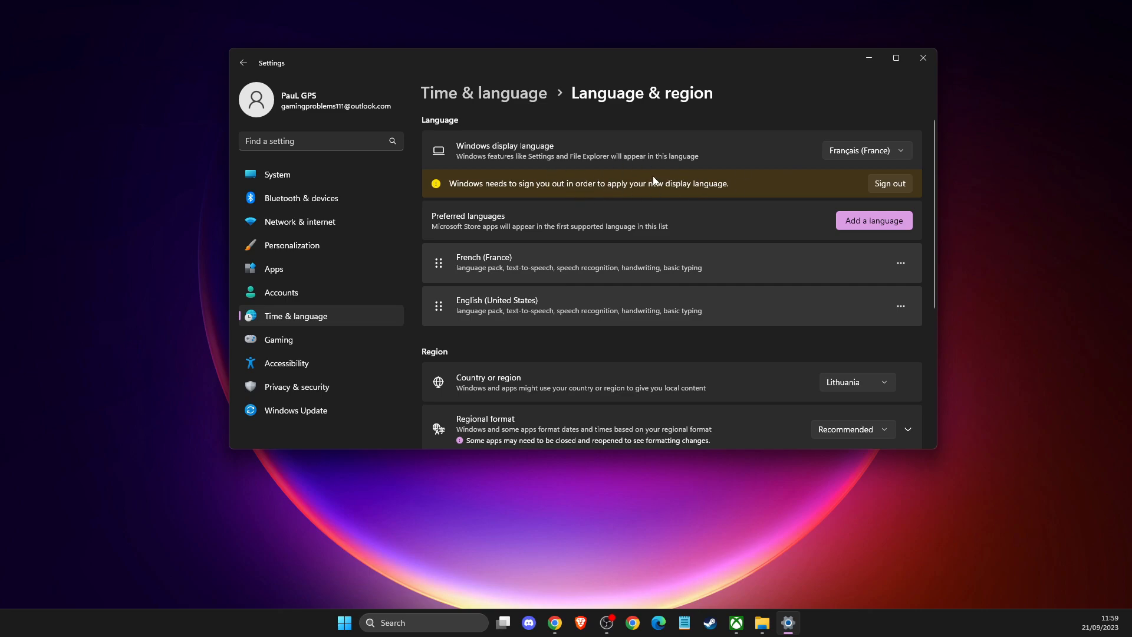
mouse_move(665, 165)
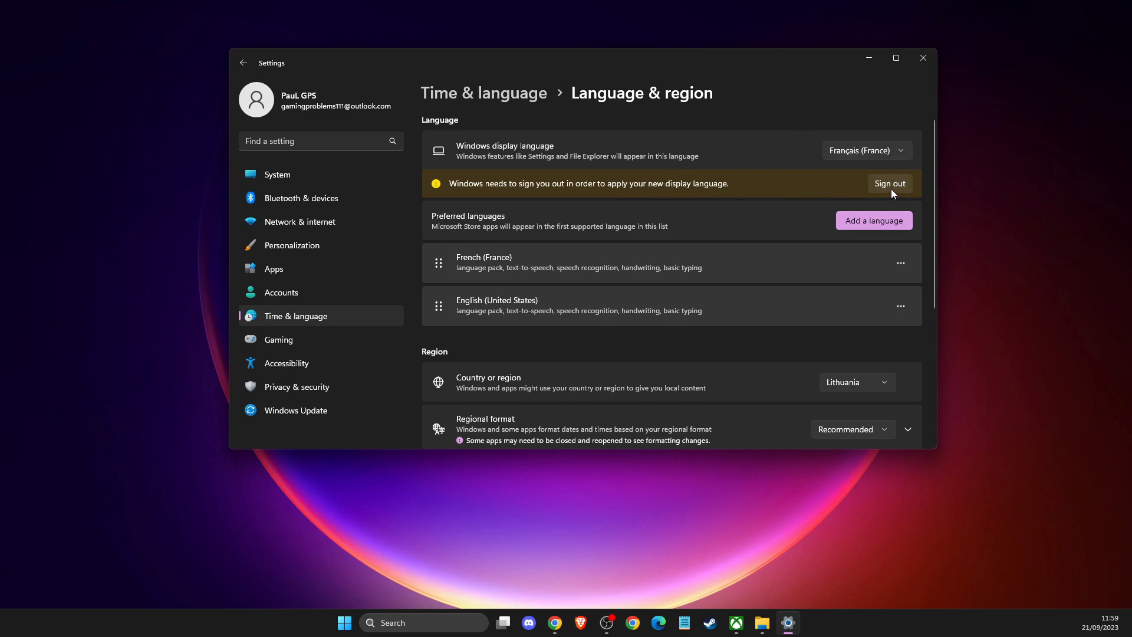
mouse_move(709, 589)
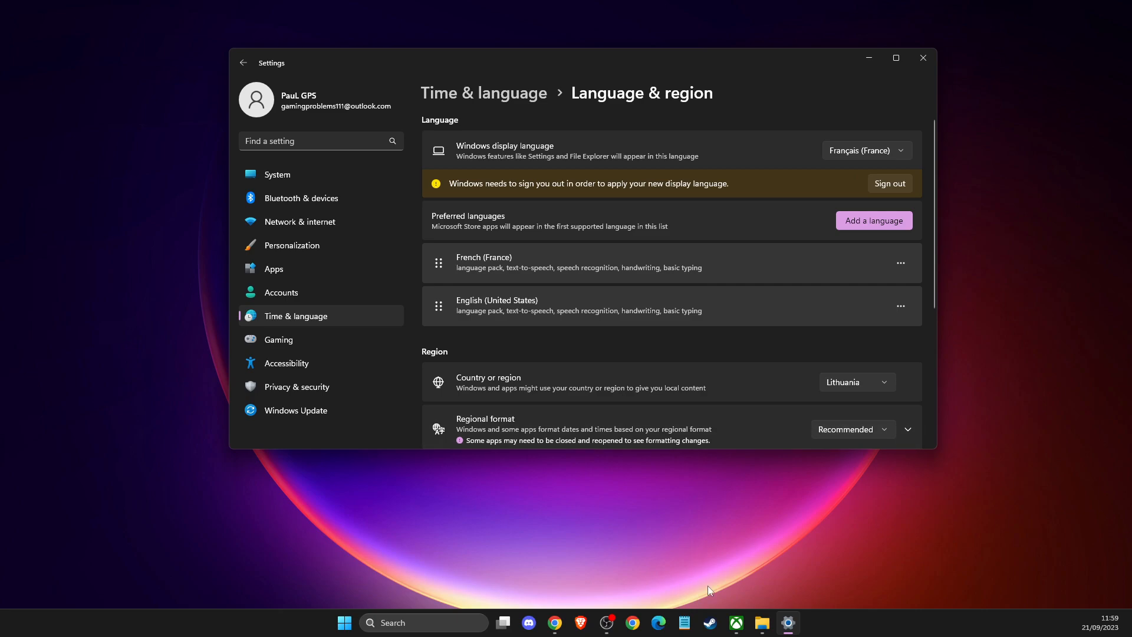
left_click(735, 623)
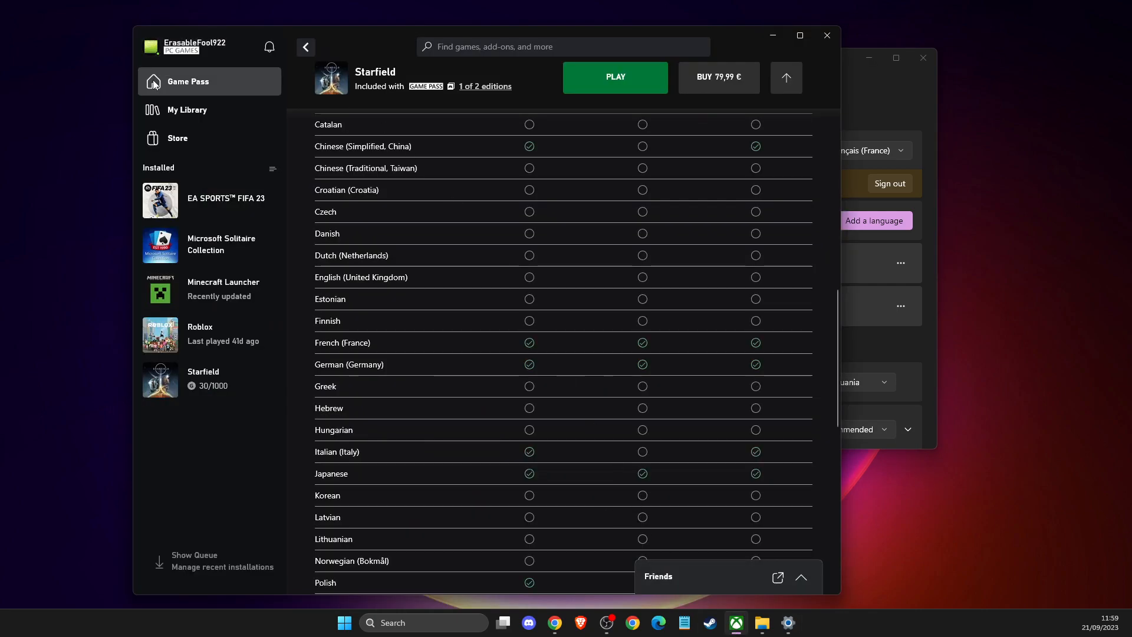
Return to the Game Pass home page from the Xbox sidebar
left_click(187, 82)
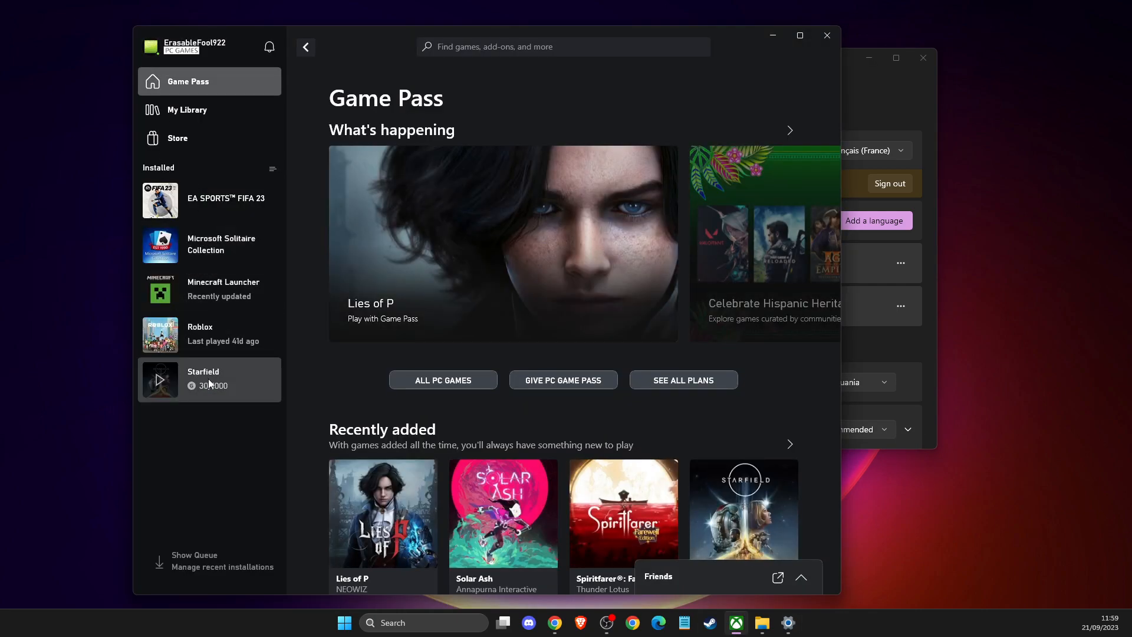
mouse_move(210, 385)
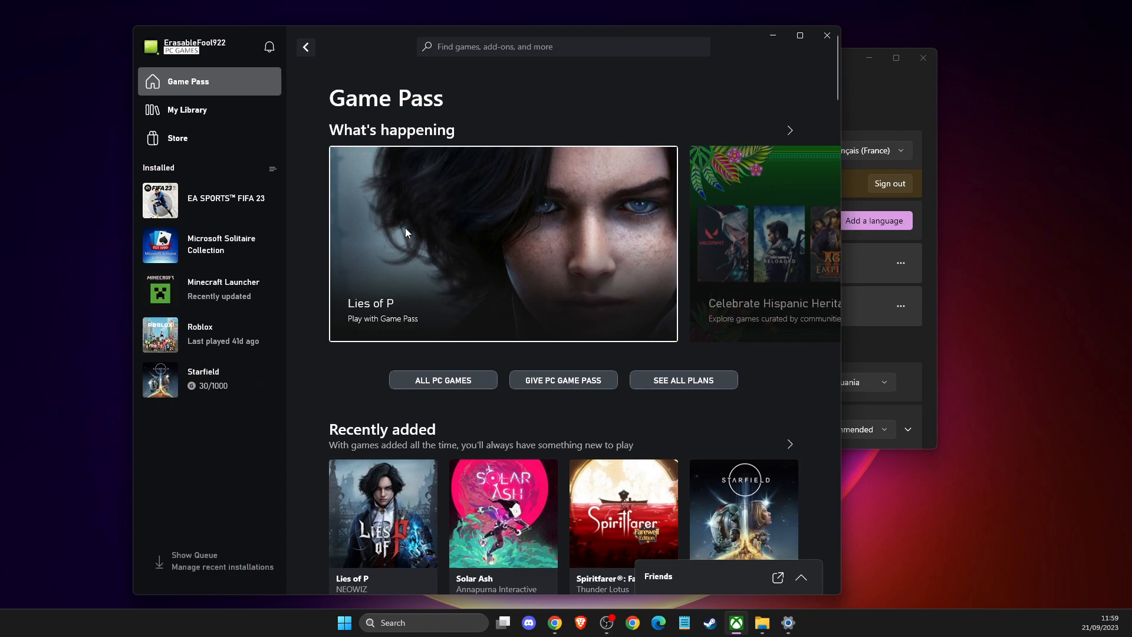
mouse_move(826, 36)
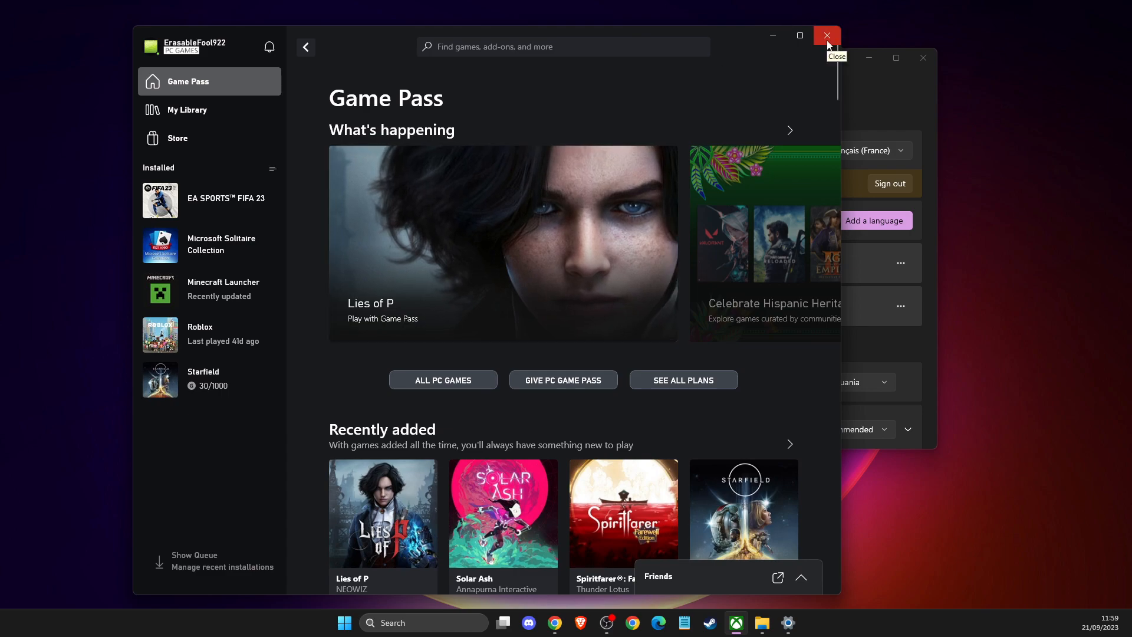